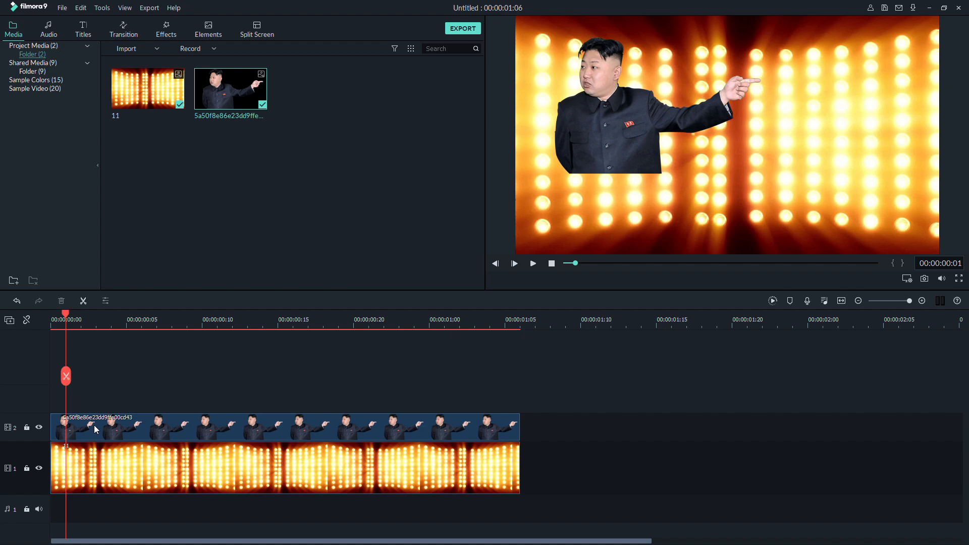
Step: Select the character clip, view its settings, and play the finished transition preview
click(96, 428)
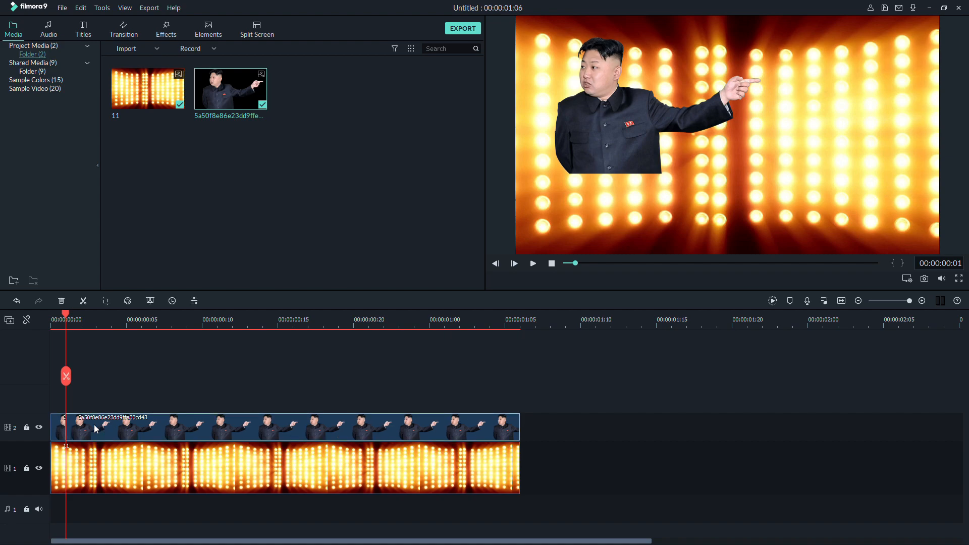
double_click(124, 426)
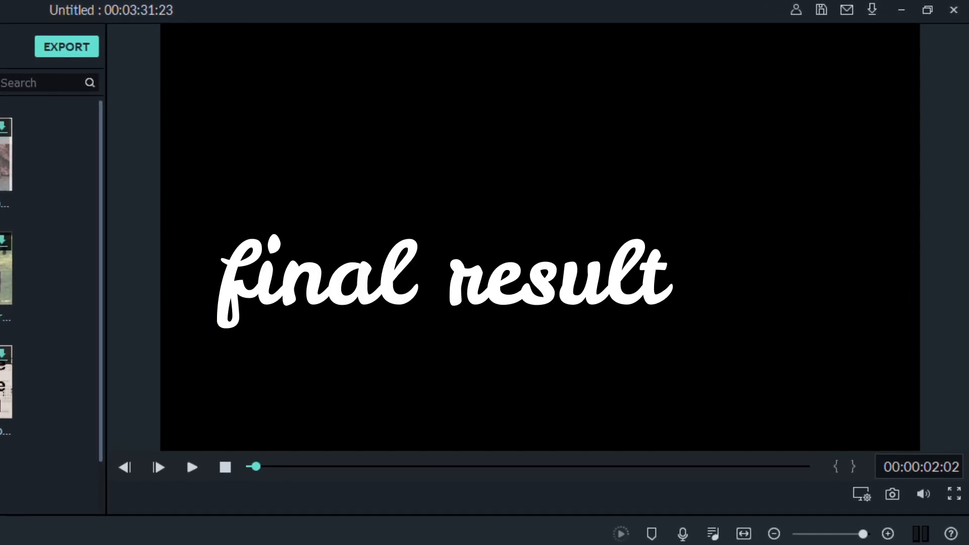
click(191, 467)
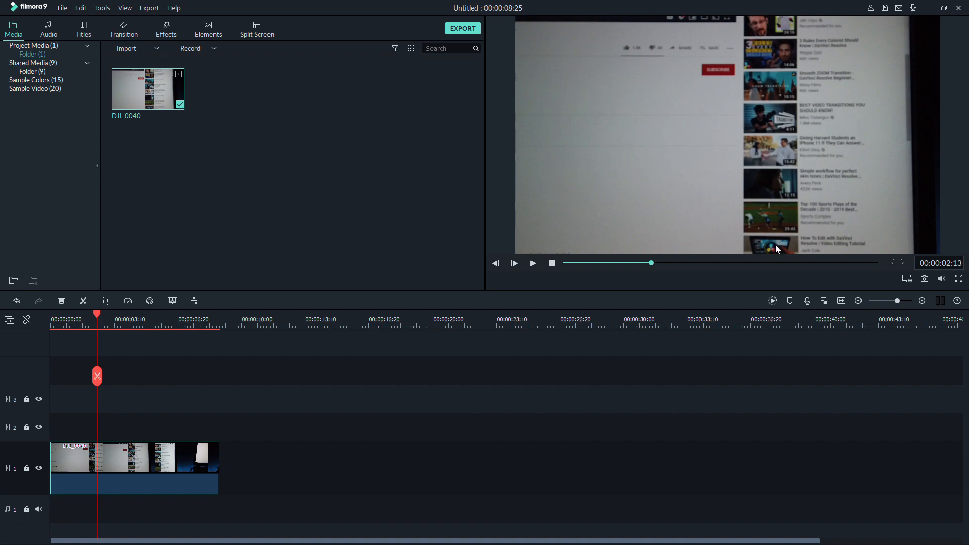
Step: Split the DJI_0040 clip at 00:00:02:13 and show the Sample Colors backgrounds
click(124, 451)
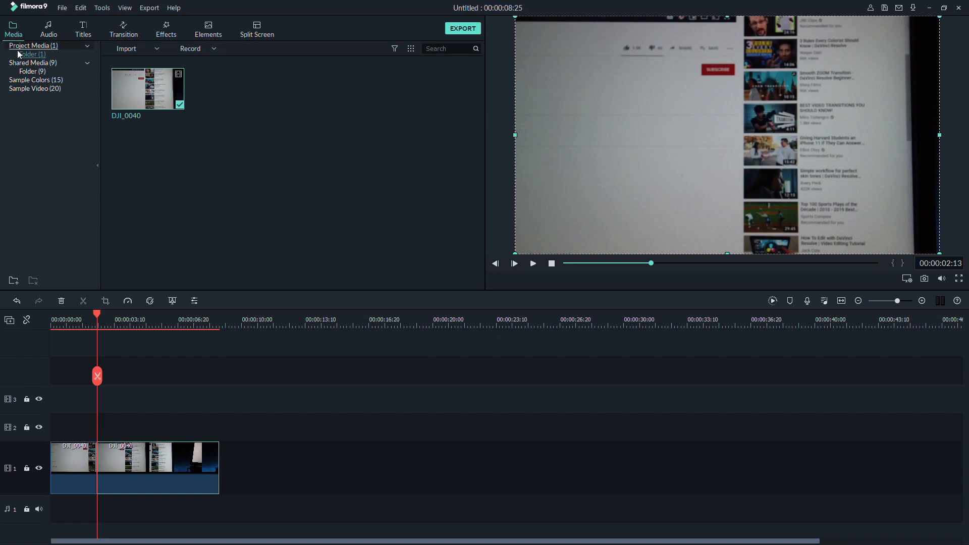
click(36, 79)
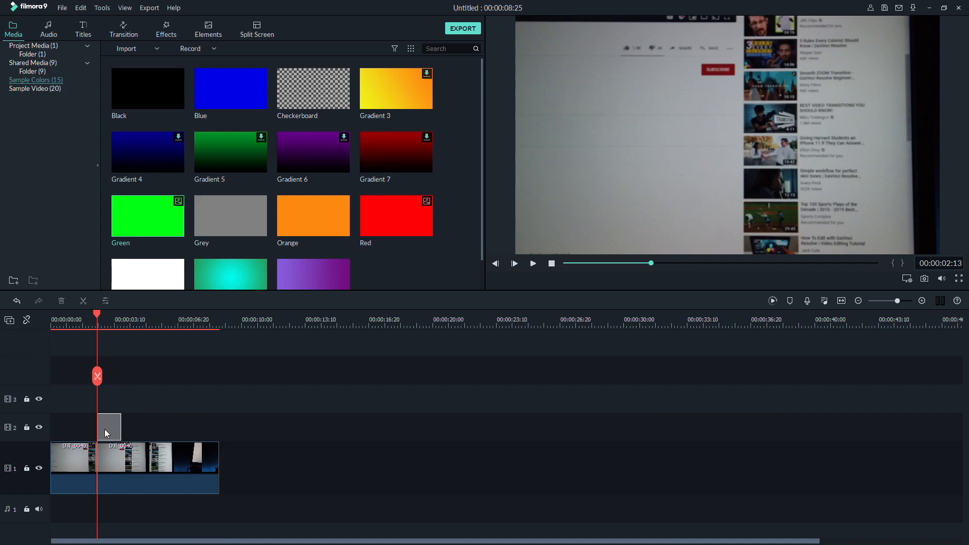
Step: Place the Green sample colour on track 2 over the clip's second part and confirm its settings
drag(148, 215, 161, 426)
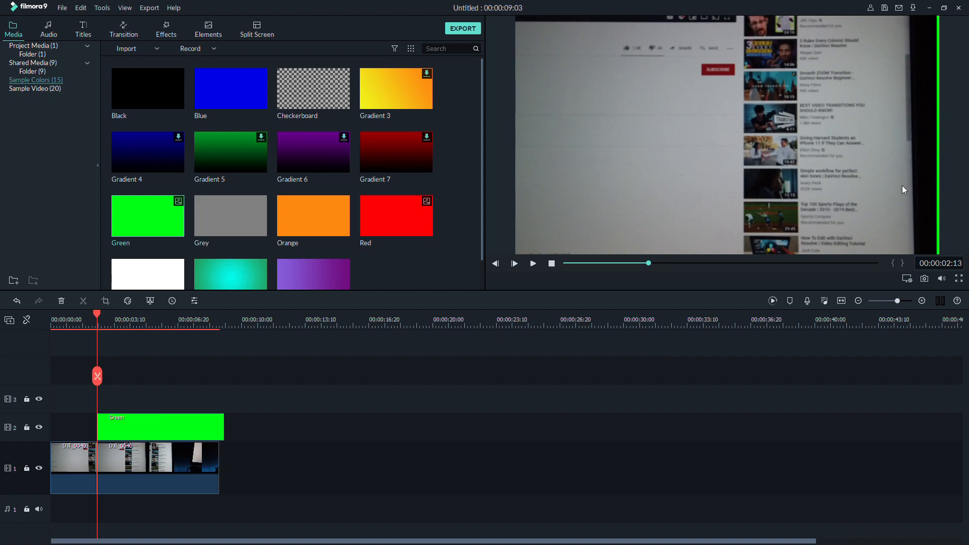
mouse_move(138, 384)
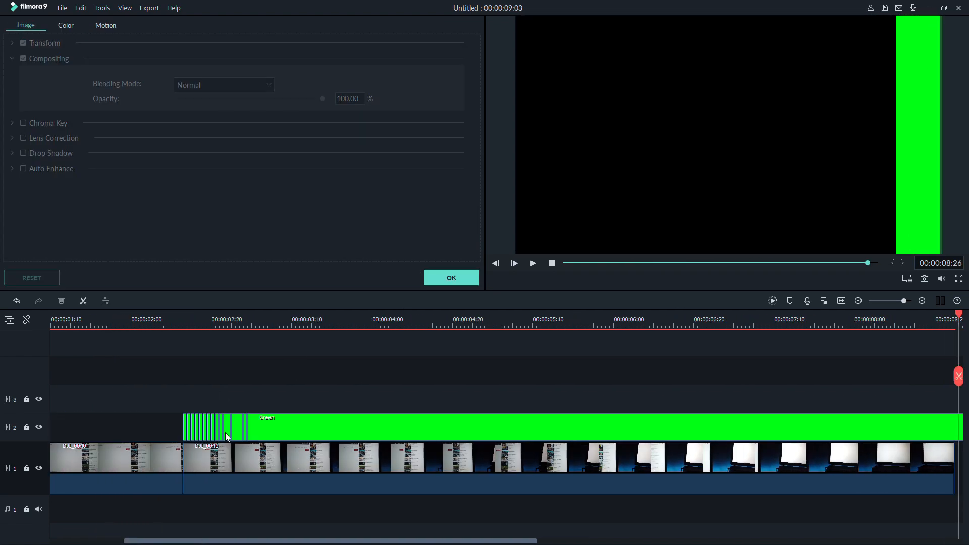
click(312, 320)
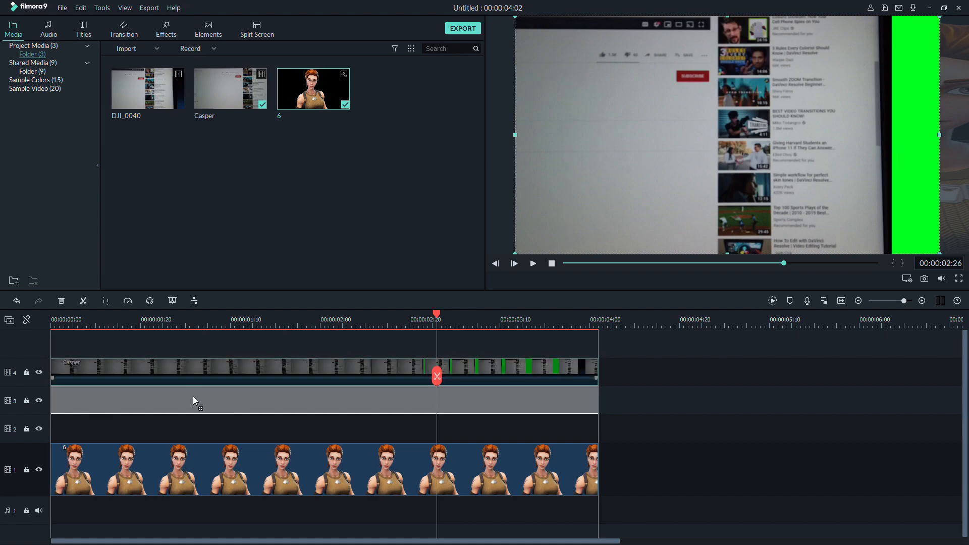
Step: Move Casper onto track 2 above image 6, key out its green via Chroma Key, and play the result
drag(248, 367, 247, 426)
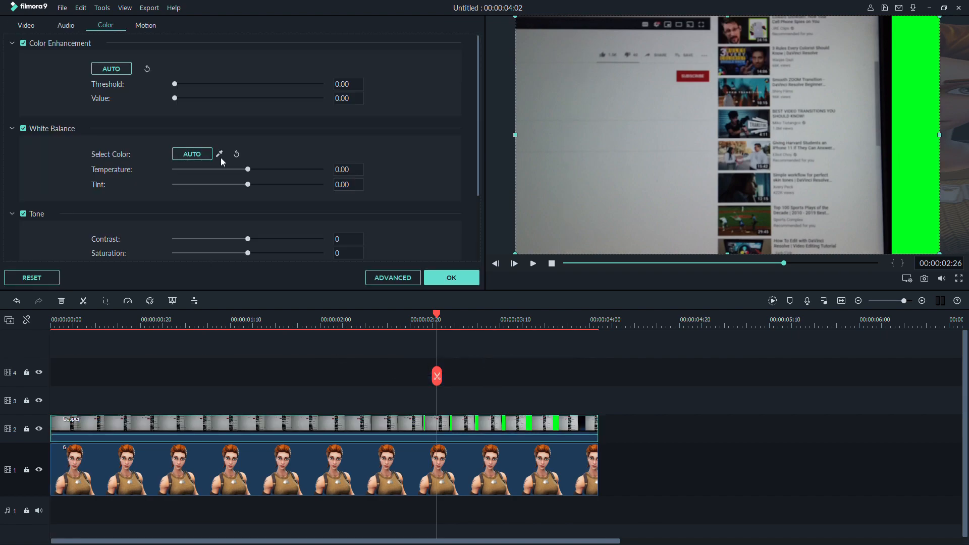
click(26, 25)
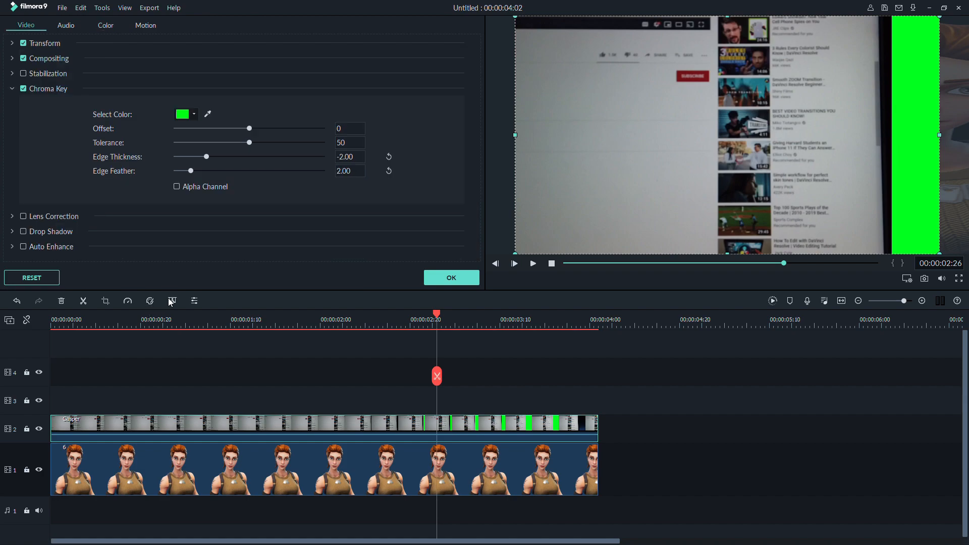
click(450, 277)
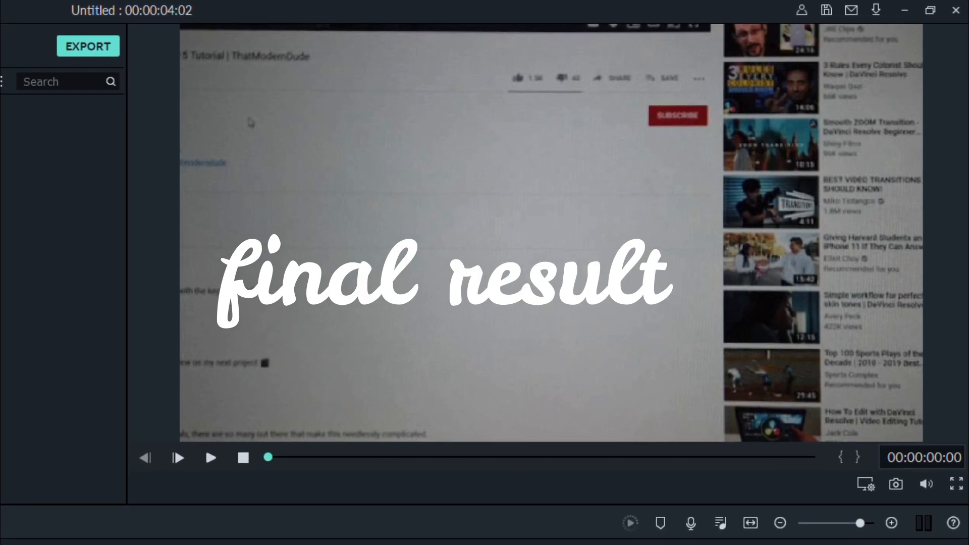
click(210, 458)
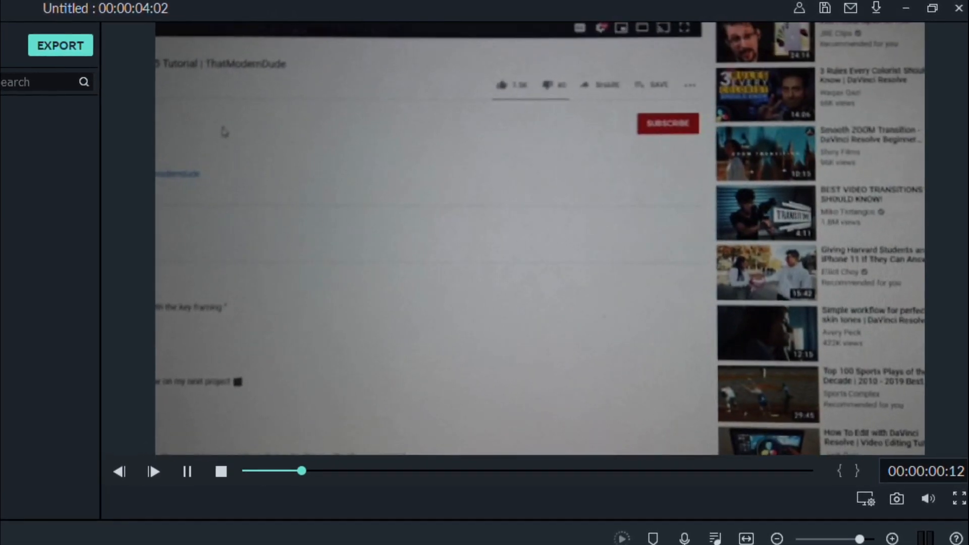